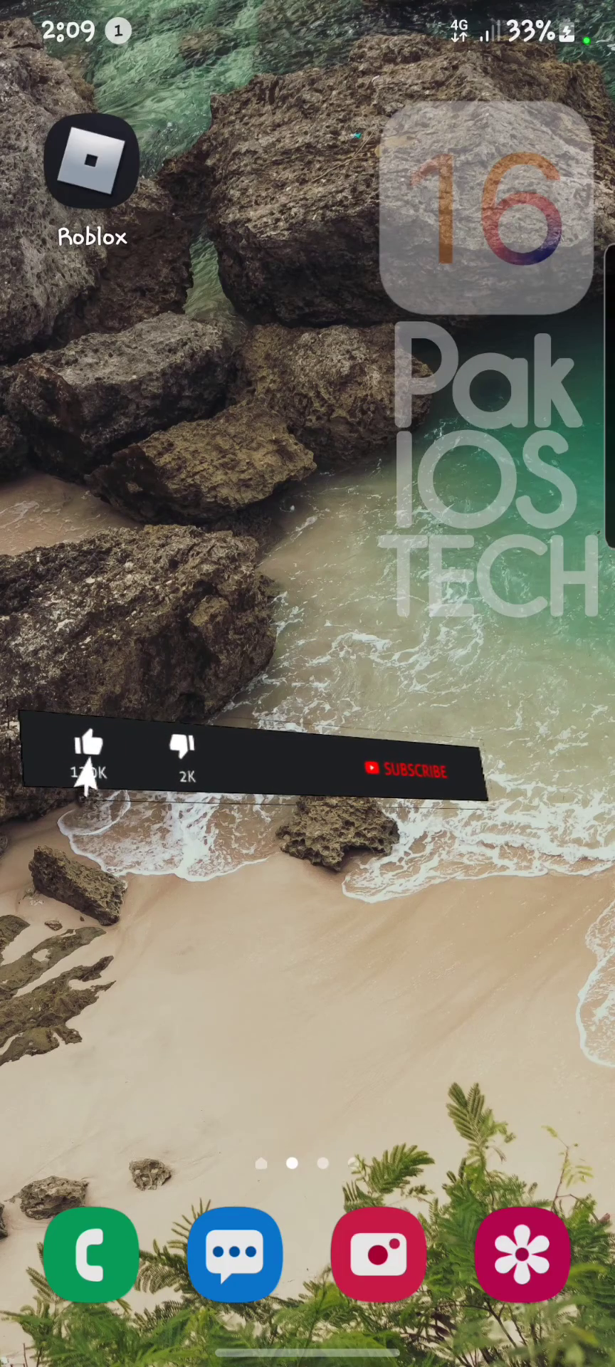
Swipe up on the home screen to reveal the app drawer with WhatsApp, Play Store and Settings.
{"action": "scroll", "scroll_direction": "left", "scroll_amount": 3}
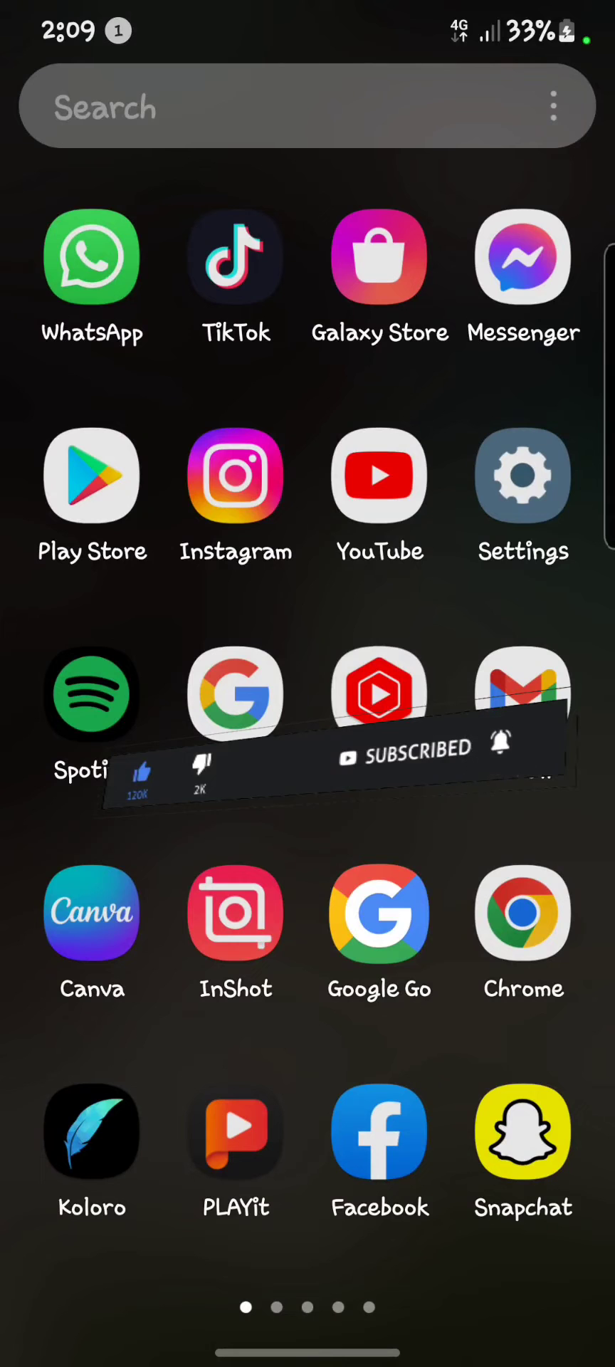
Launch Snapchat, reach Add Friends to try a Quick Add suggestion, then return to the home screen.
{"action": "left_click", "coordinate": [524, 1131]}
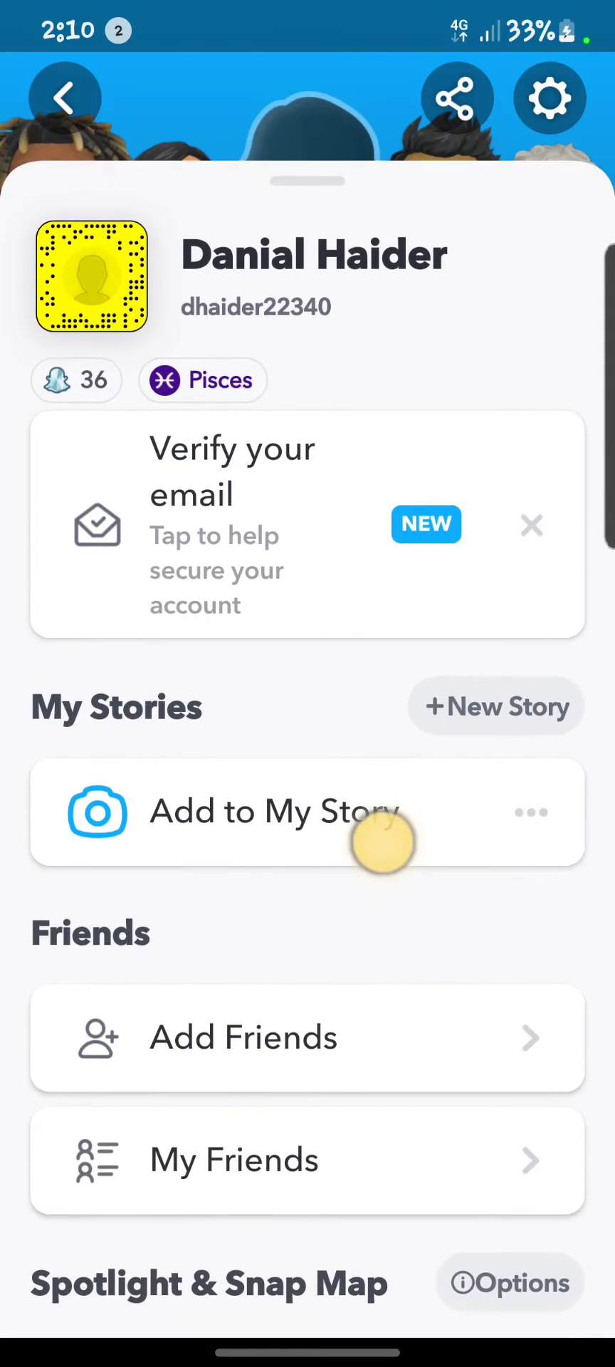
{"action": "scroll", "scroll_direction": "up", "scroll_amount": 3}
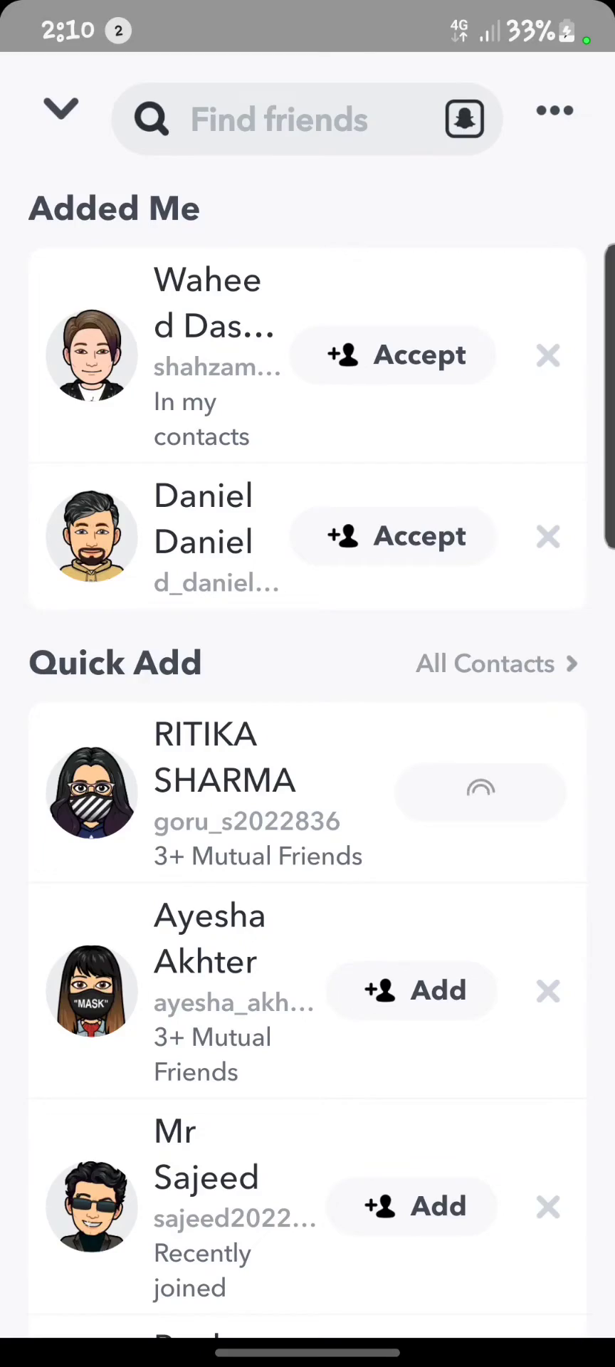
{"action": "key", "text": "home"}
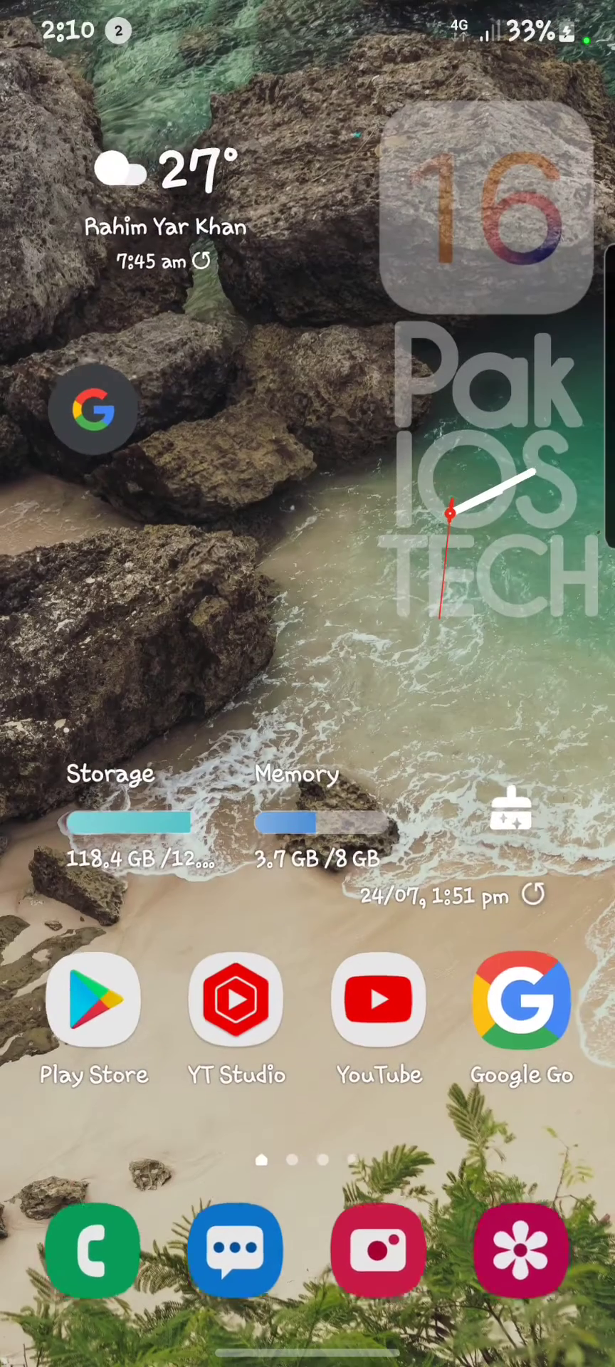
Launch the Play Store from the app drawer and show it in the recent-apps overview.
{"action": "scroll", "scroll_direction": "up", "scroll_amount": 3}
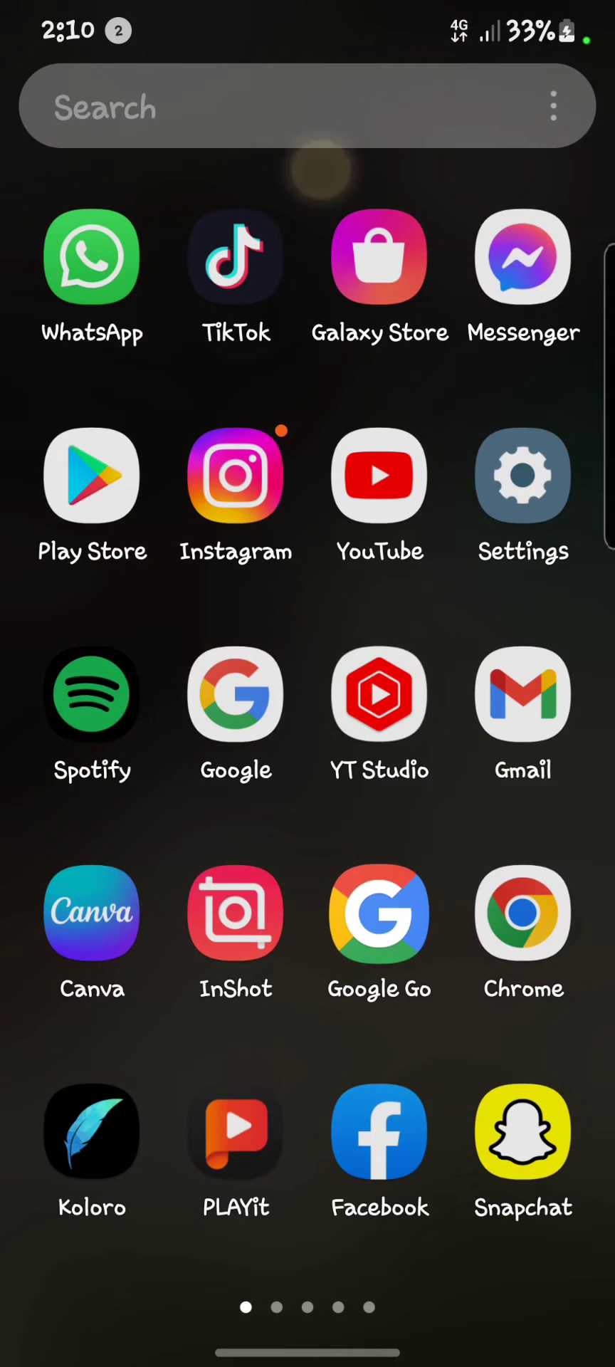
{"action": "left_click", "coordinate": [92, 474]}
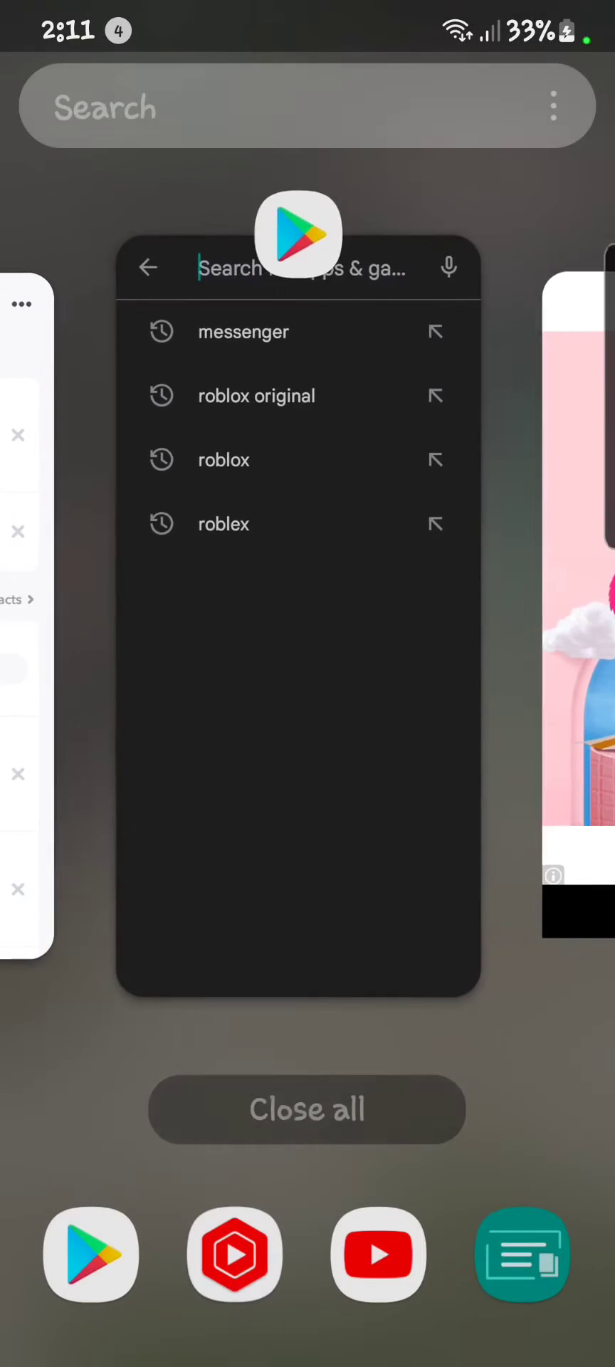
Search the Play Store for 'snapchat', confirm its listing shows Open, then return to the app drawer.
{"action": "left_click", "coordinate": [308, 269]}
{"action": "type", "text": "snapchat"}
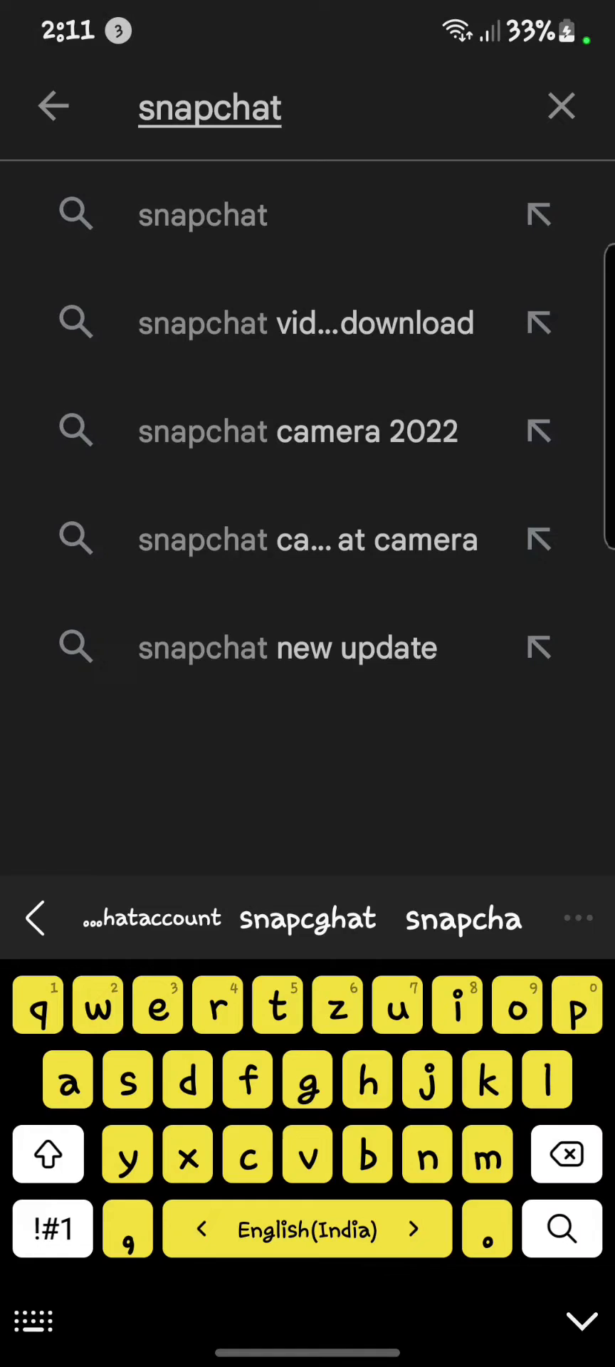
{"action": "left_click", "coordinate": [209, 215]}
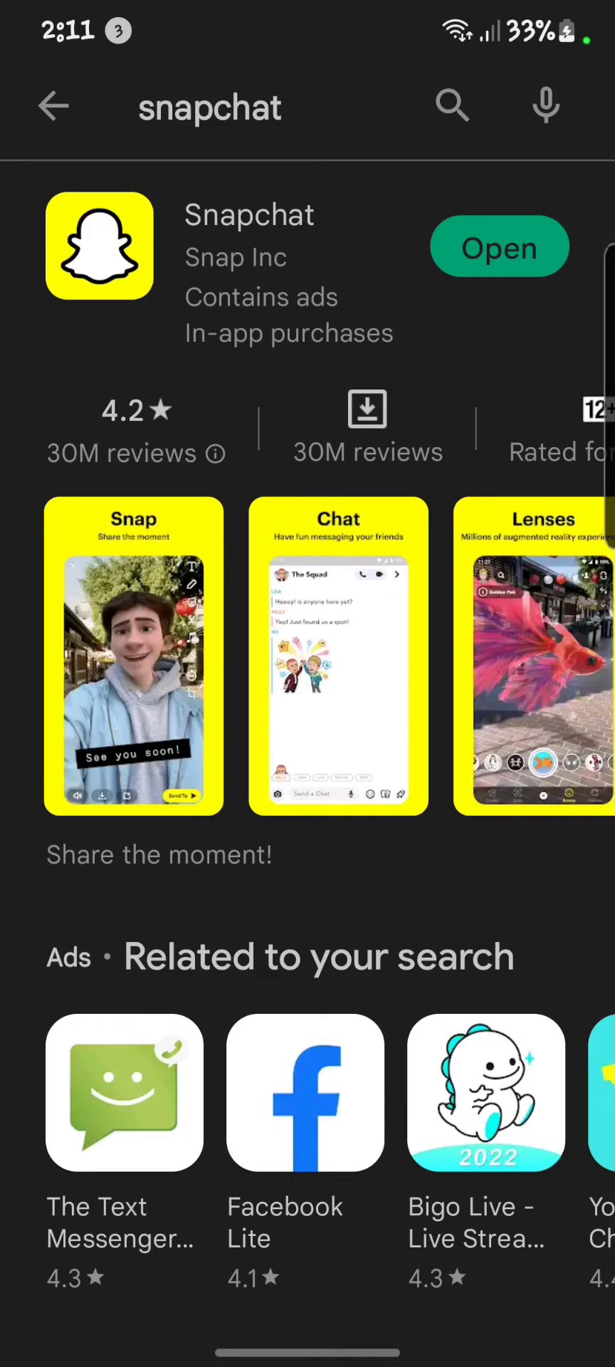
{"action": "key", "text": "Home"}
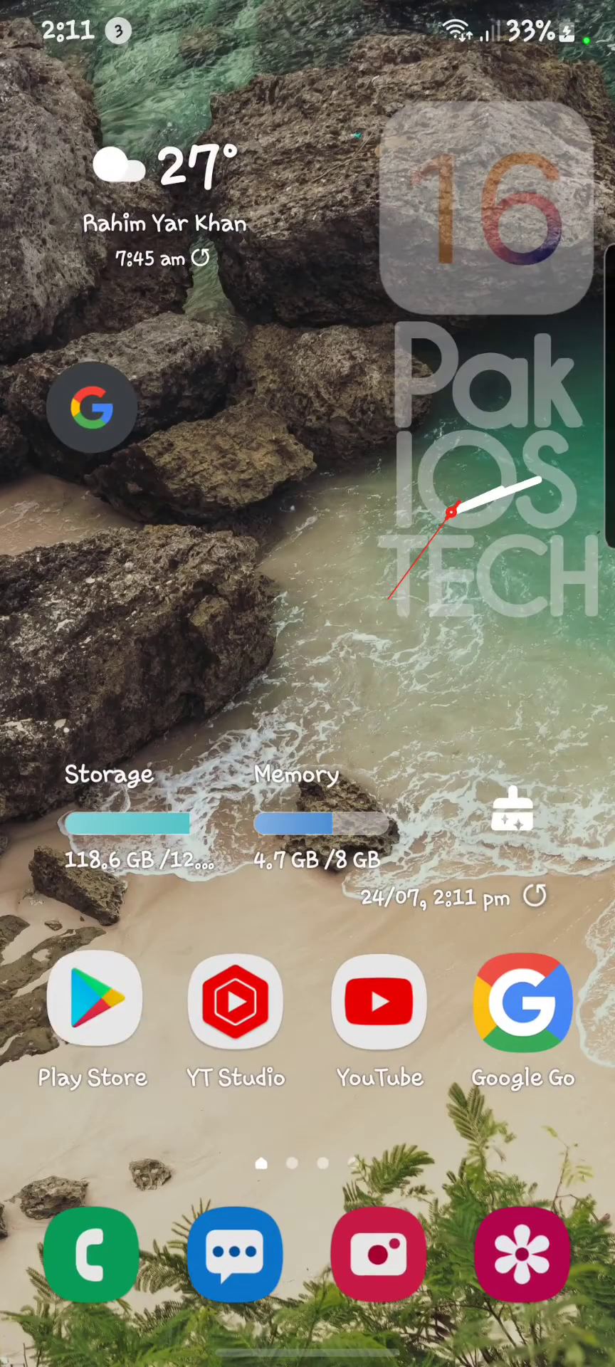
{"action": "scroll", "scroll_direction": "up", "scroll_amount": 3}
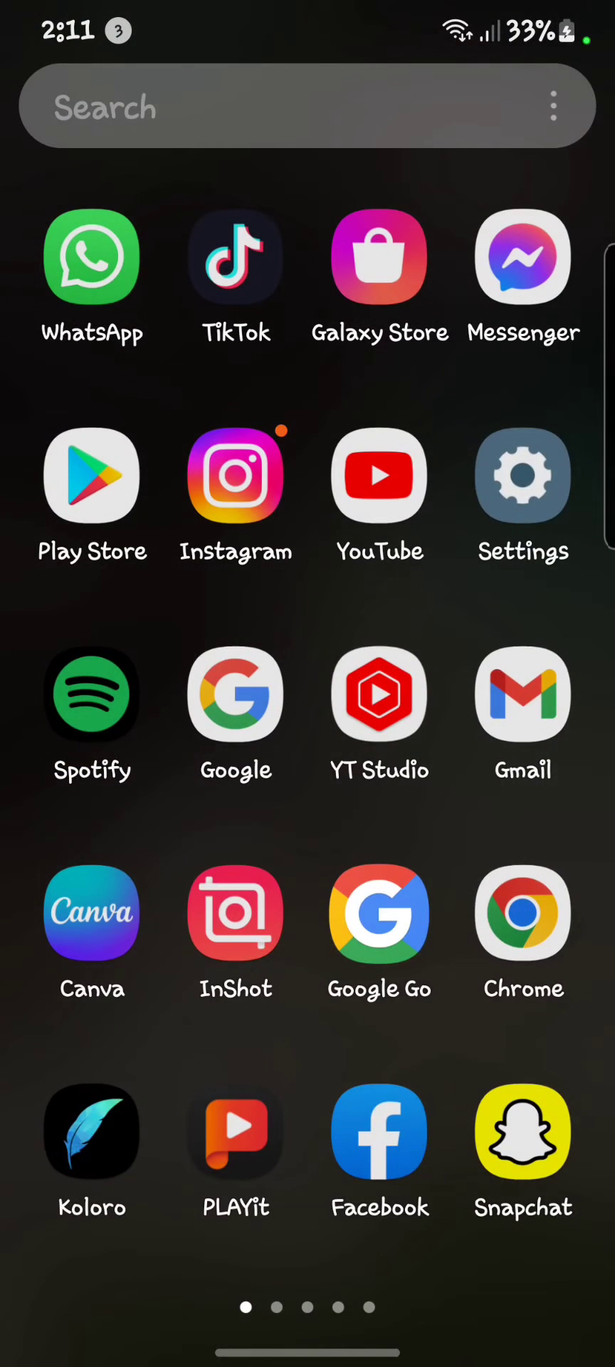
In Settings > Apps, search 'sn' for Snapchat and reach its Storage page showing 3.07 MB cache.
{"action": "left_click", "coordinate": [522, 475]}
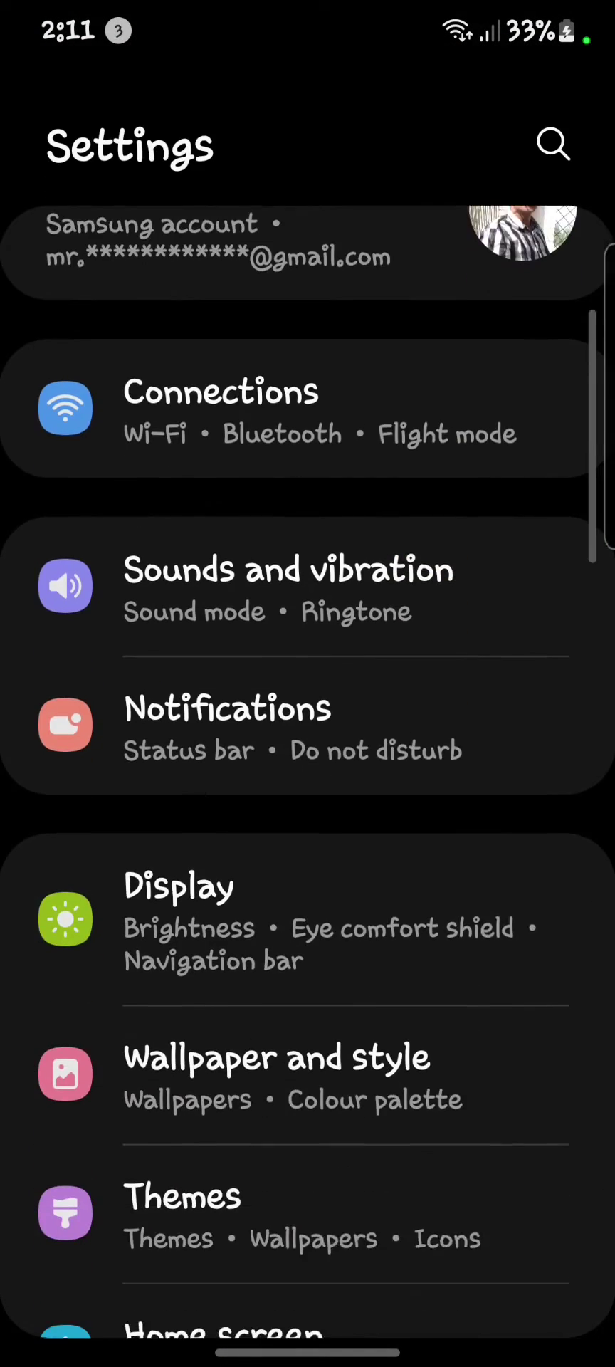
{"action": "scroll", "scroll_direction": "down", "scroll_amount": 3}
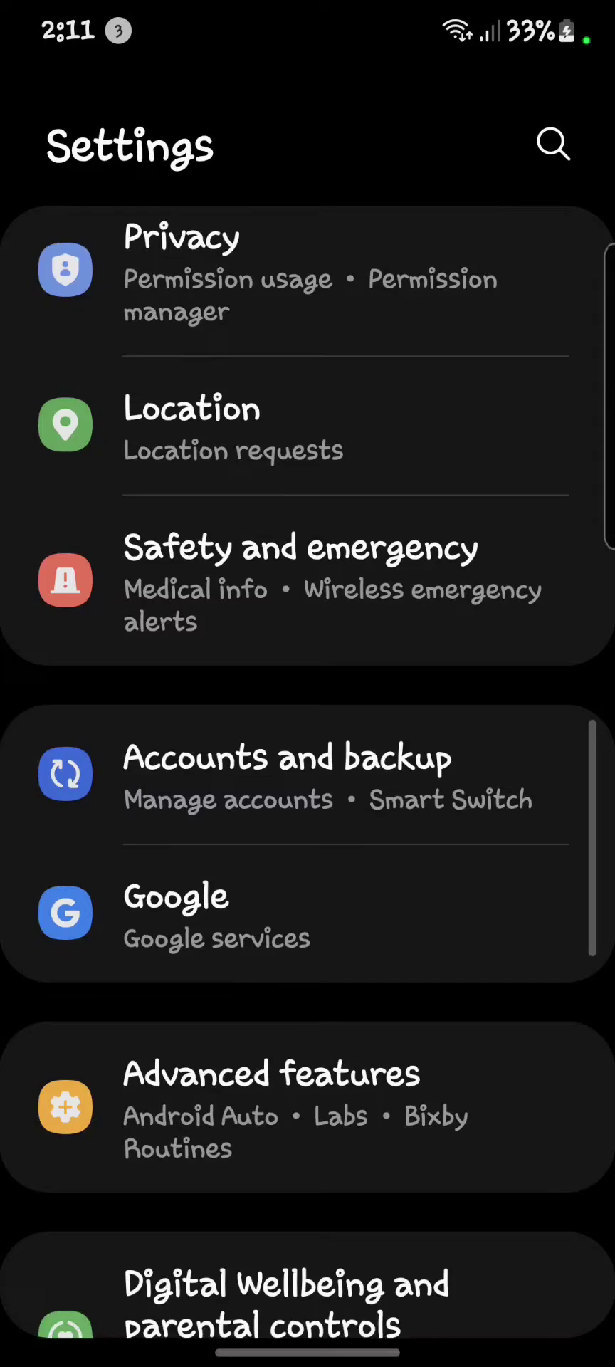
{"action": "scroll", "scroll_direction": "down", "scroll_amount": 3}
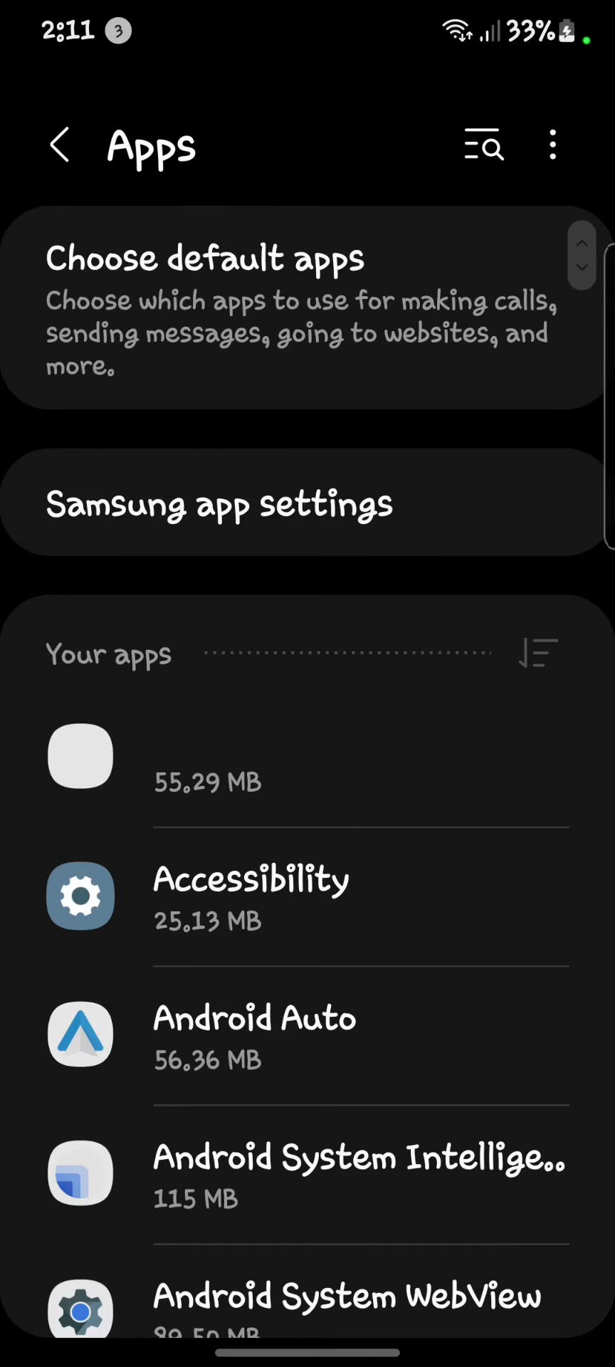
{"action": "left_click", "coordinate": [485, 145]}
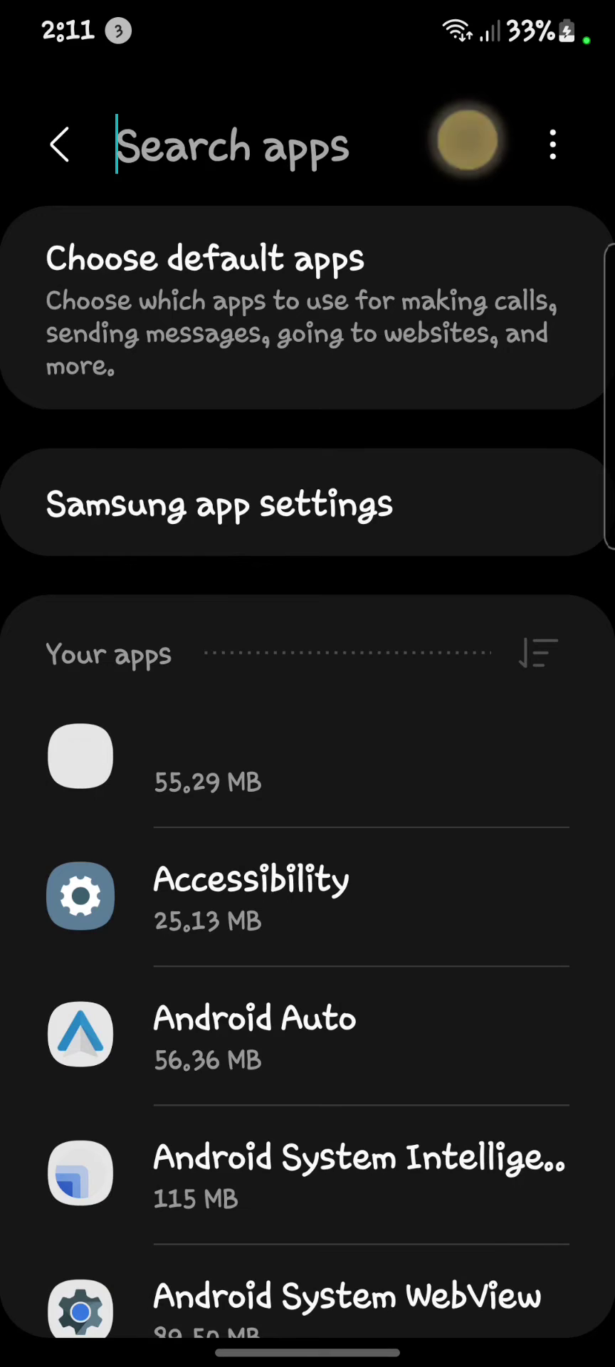
{"action": "type", "text": "s"}
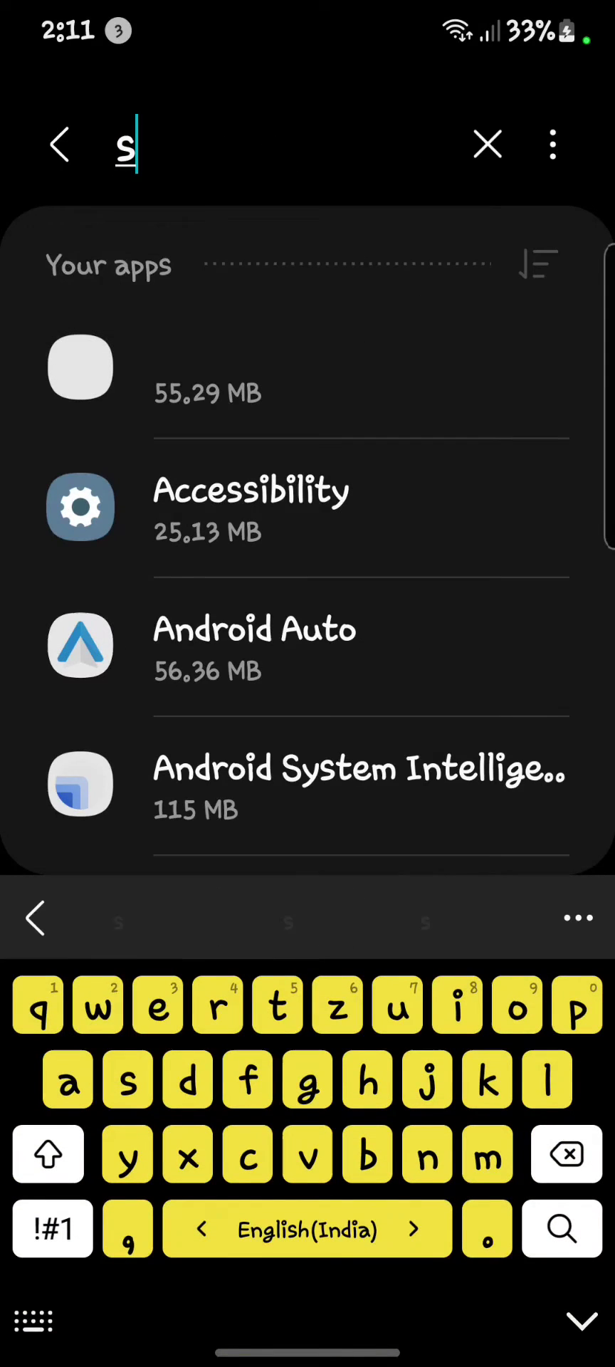
{"action": "type", "text": "n"}
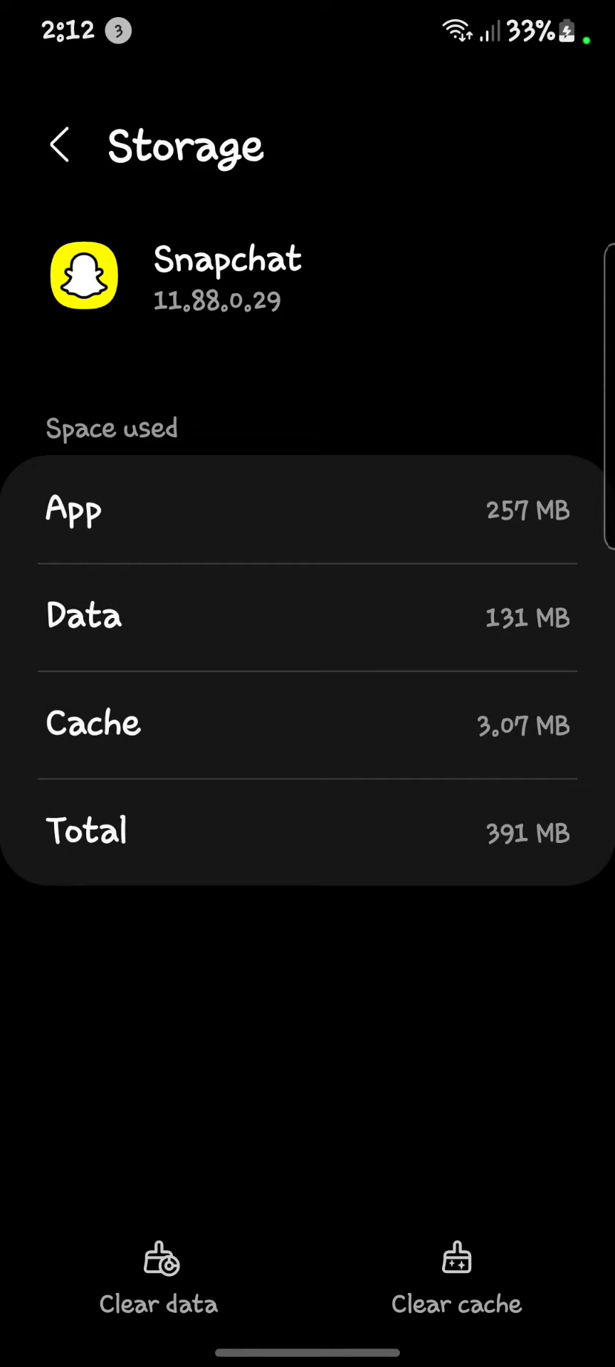
Clear Snapchat's cache to 0 B (total 388 MB), then return home and reopen the app drawer.
{"action": "left_click", "coordinate": [455, 1276]}
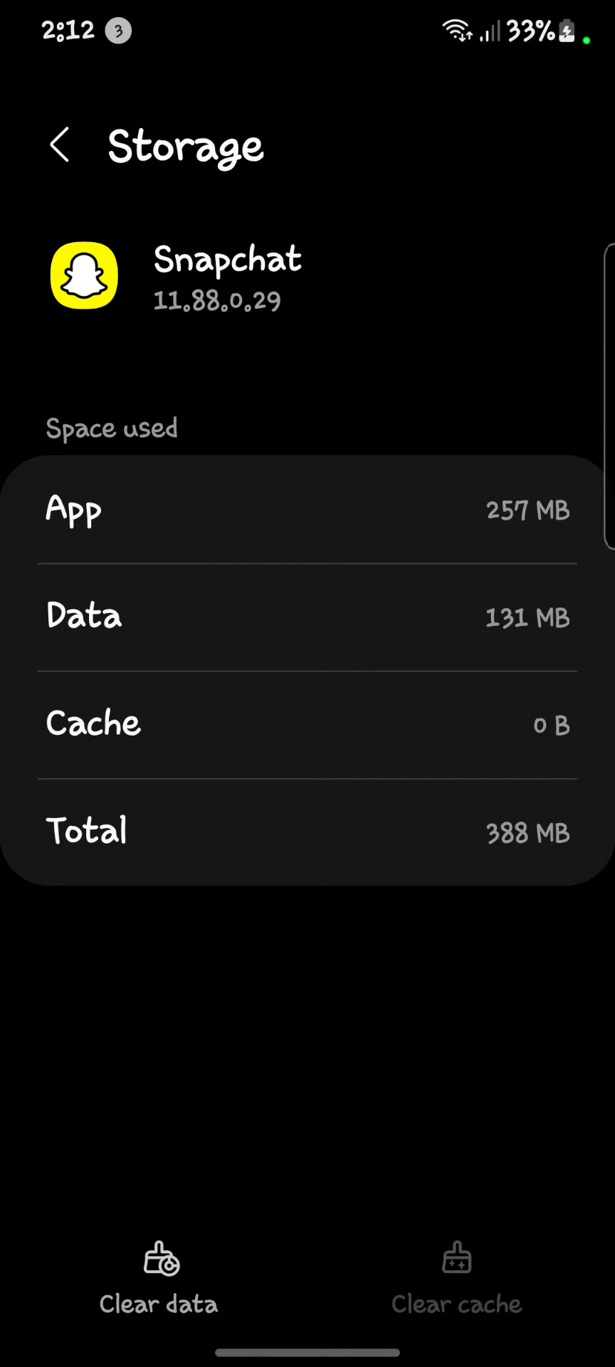
{"action": "left_click", "coordinate": [158, 1273]}
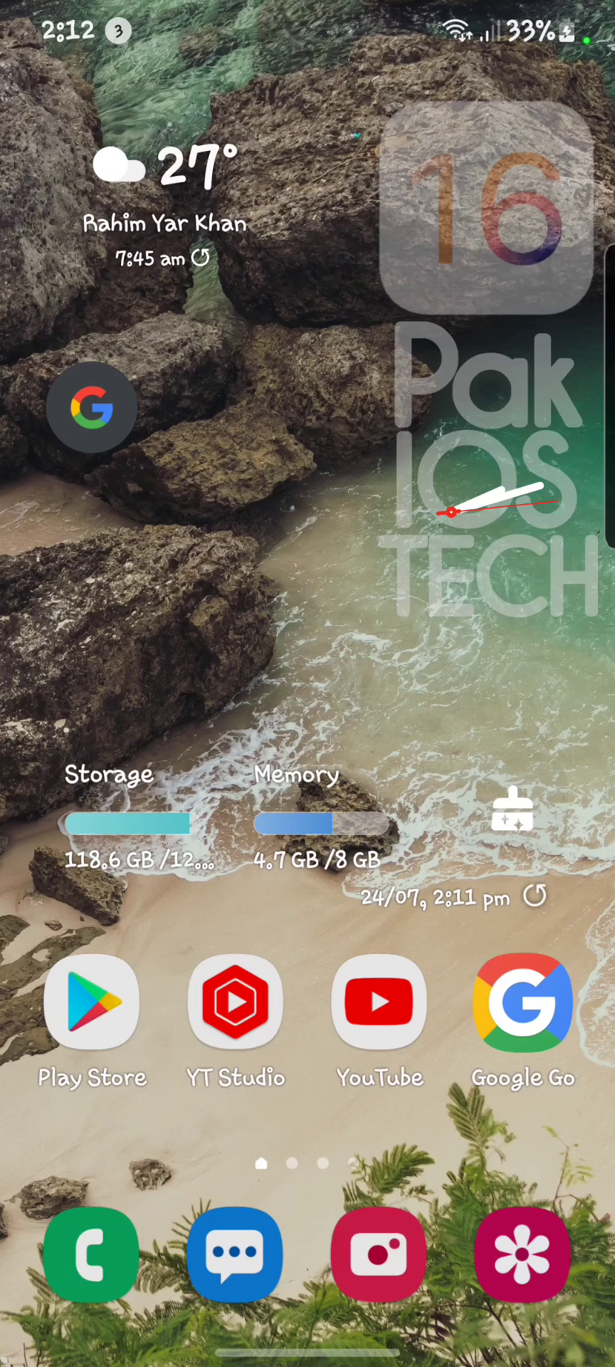
{"action": "scroll", "scroll_direction": "up", "scroll_amount": 3}
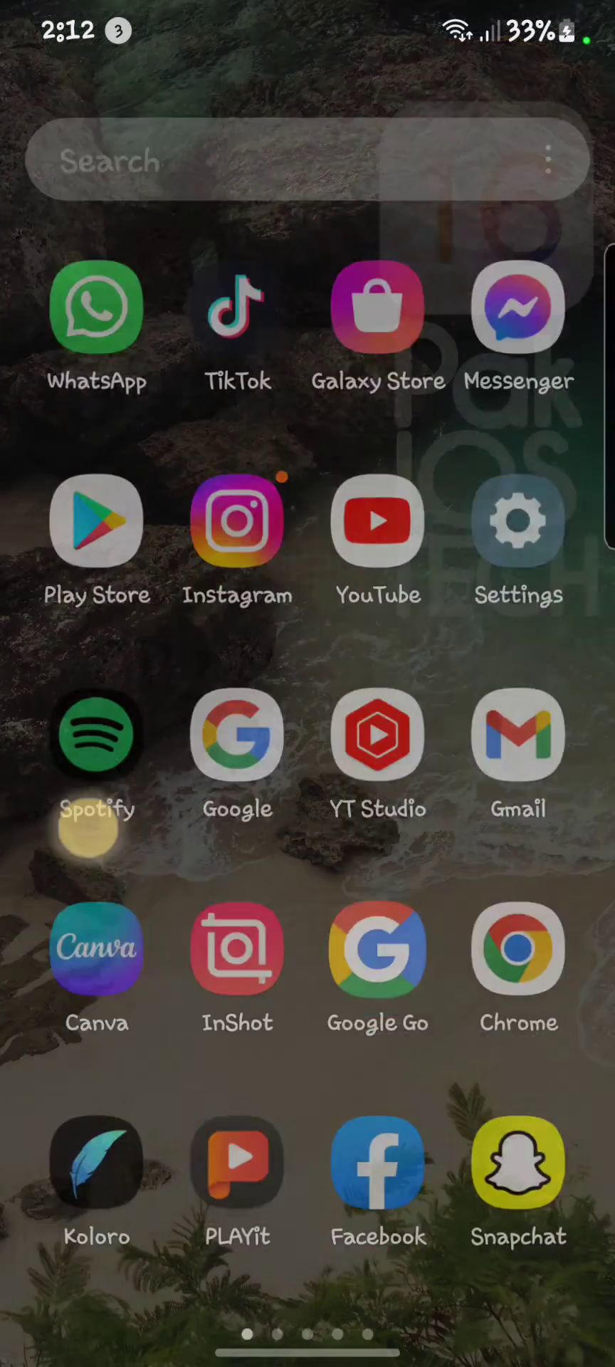